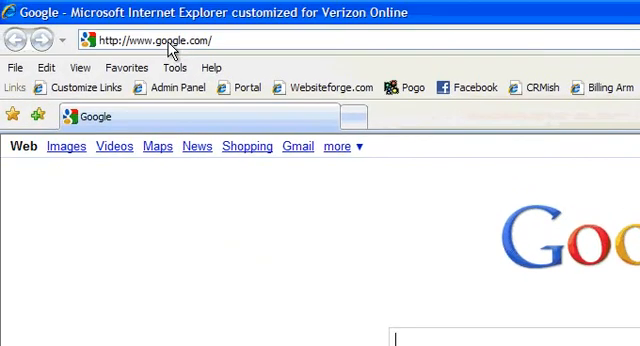
# Open the websiteforge FTP site in Windows Explorer via Page > Open FTP Site in Windows Explorer.
pyautogui.rightClick(160, 40)
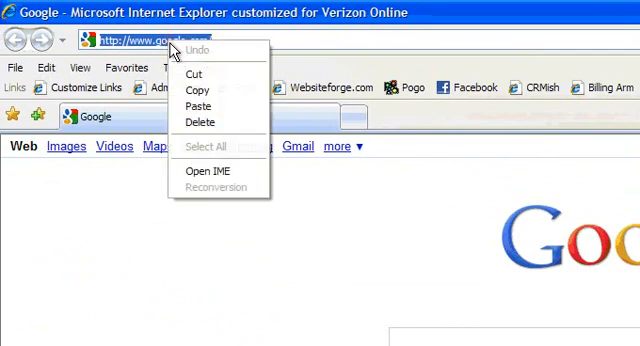
pyautogui.click(200, 106)
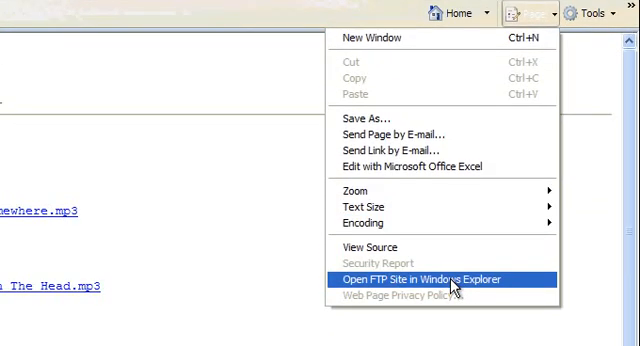
pyautogui.click(436, 280)
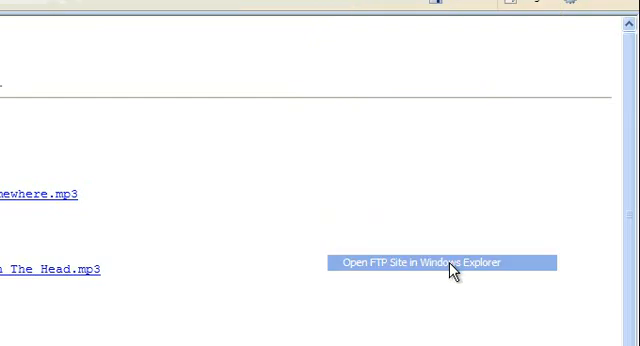
pyautogui.click(438, 262)
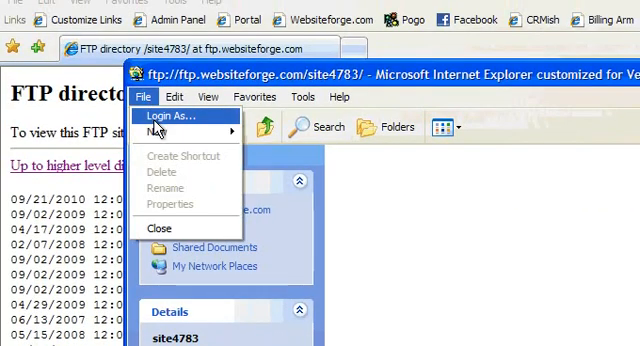
# Log on to the FTP server with a user name and password so site4783's files appear.
pyautogui.click(168, 120)
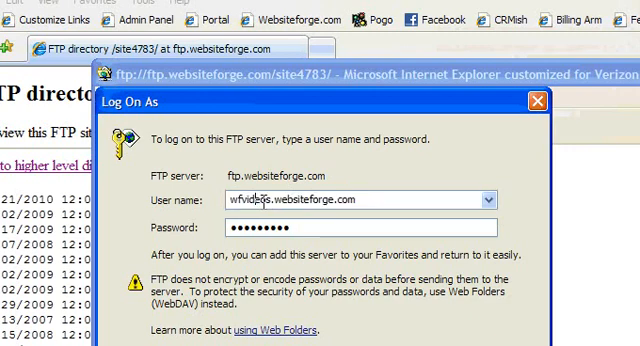
pyautogui.doubleClick(244, 198)
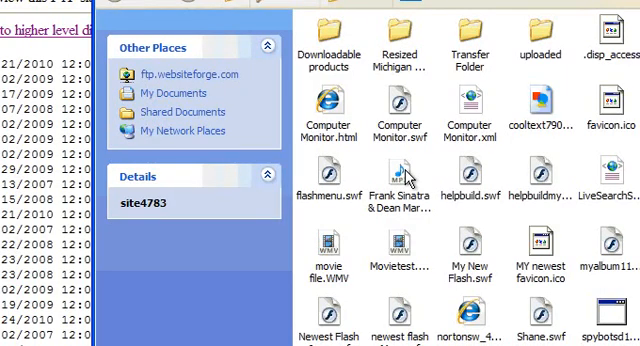
pyautogui.moveTo(370, 124)
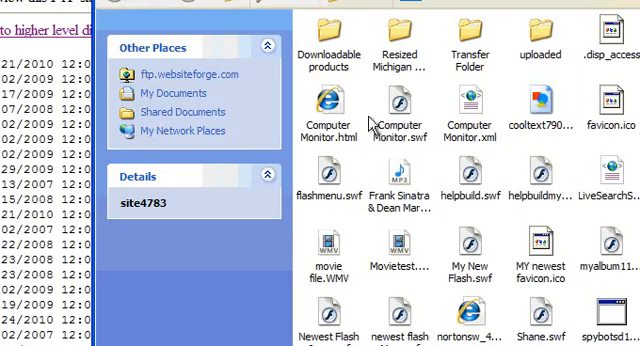
pyautogui.click(328, 40)
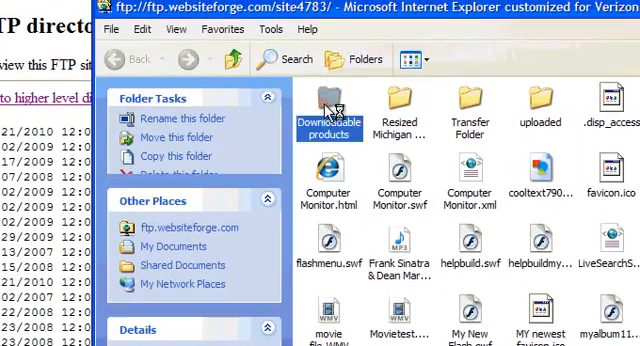
pyautogui.doubleClick(328, 112)
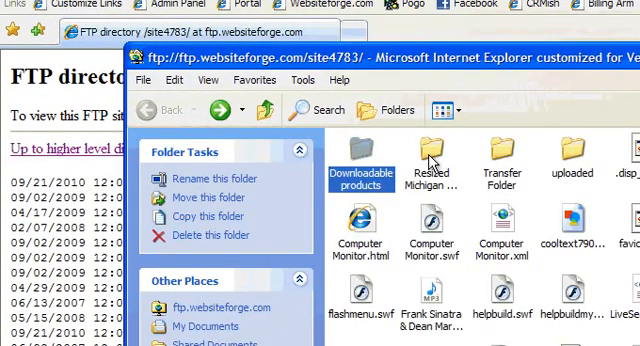
pyautogui.click(432, 164)
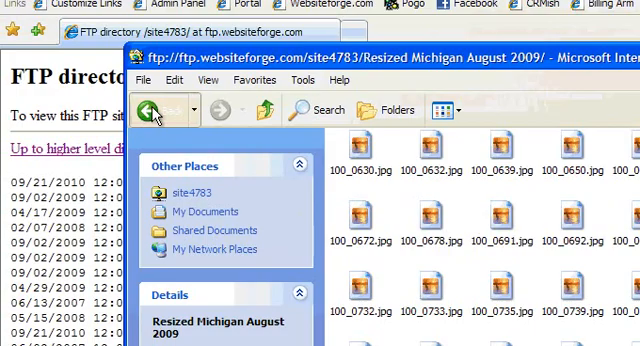
pyautogui.click(156, 110)
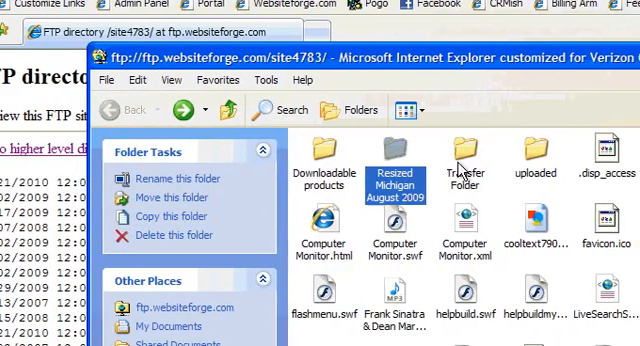
pyautogui.click(468, 156)
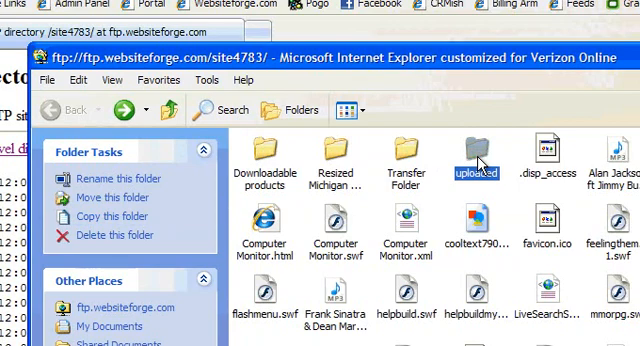
# Open the uploaded folder and then its images subfolder on the FTP site.
pyautogui.doubleClick(484, 156)
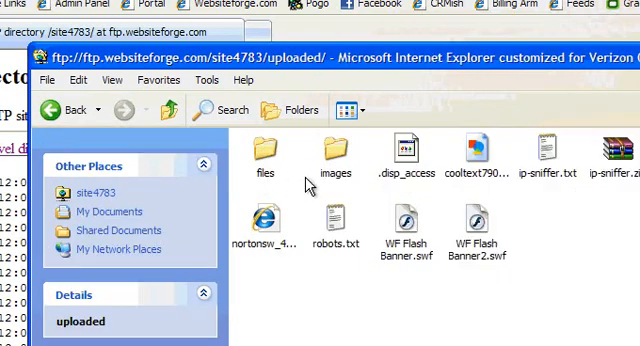
pyautogui.click(334, 150)
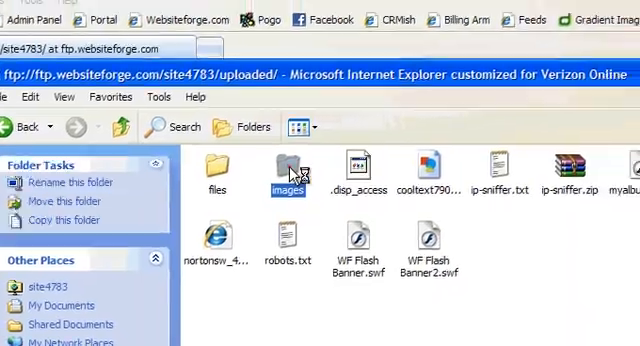
pyautogui.doubleClick(288, 168)
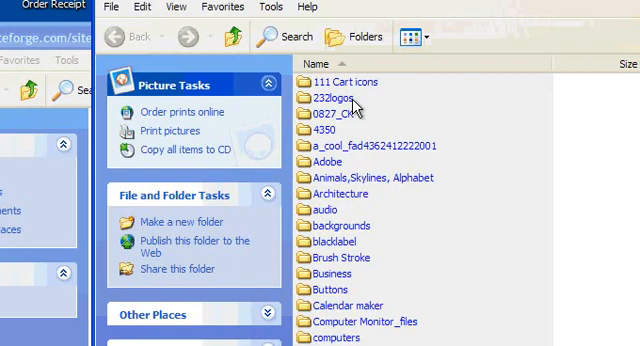
# Open the local 111 Cart Icons folder and select the basket icon file.
pyautogui.click(344, 98)
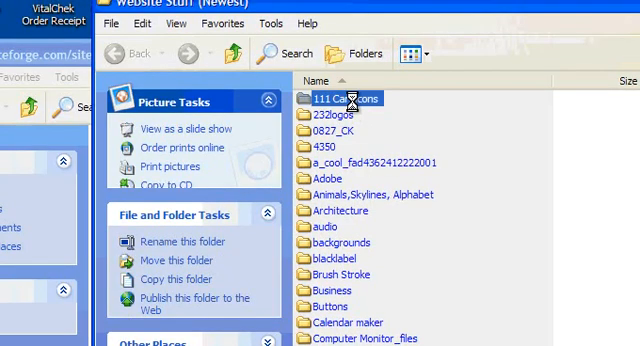
pyautogui.doubleClick(350, 100)
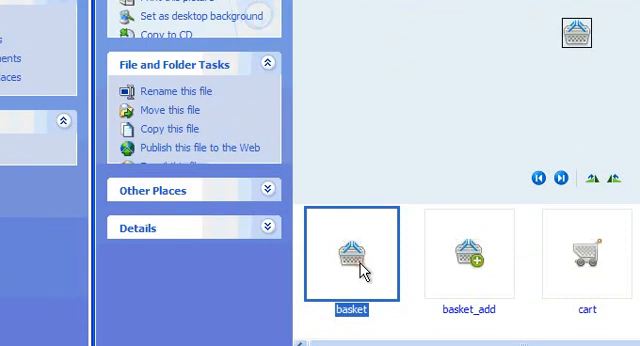
pyautogui.click(468, 256)
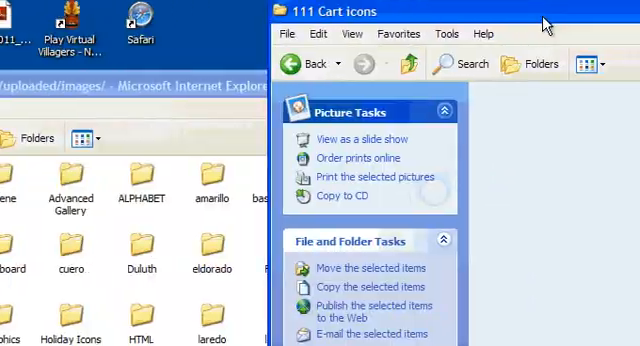
# Drag the selected cart icons into the FTP images folder and let the copy finish.
pyautogui.scroll(-3)
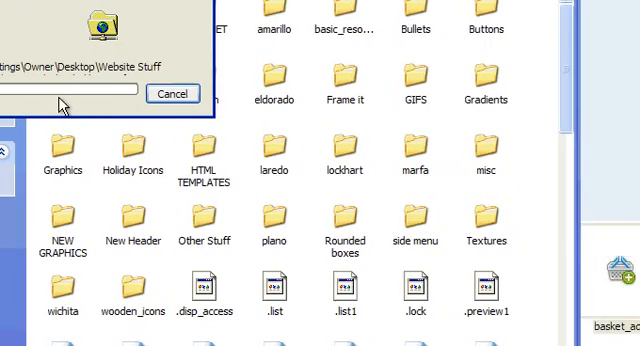
pyautogui.click(172, 94)
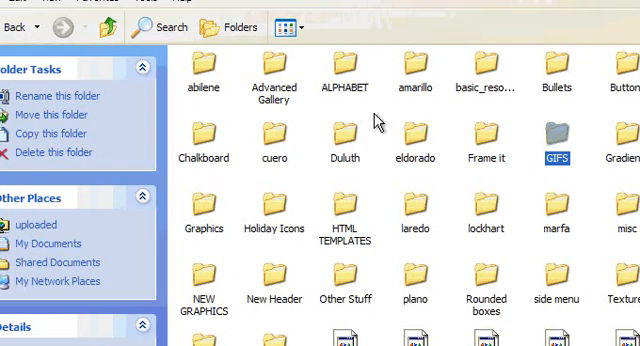
# Create a new folder named 'Newest Folder For Video' in the FTP images folder.
pyautogui.rightClick(378, 120)
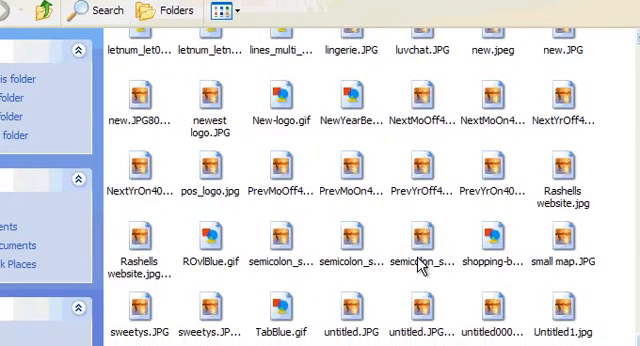
pyautogui.scroll(-3)
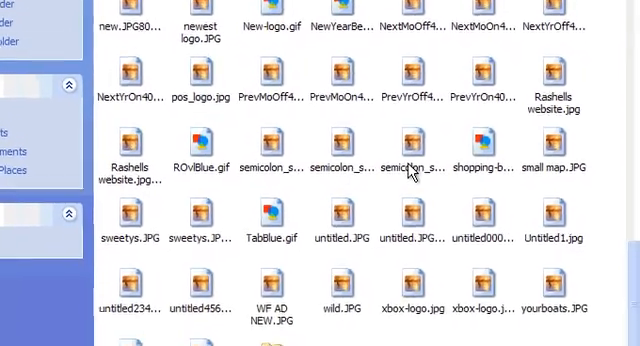
pyautogui.scroll(-3)
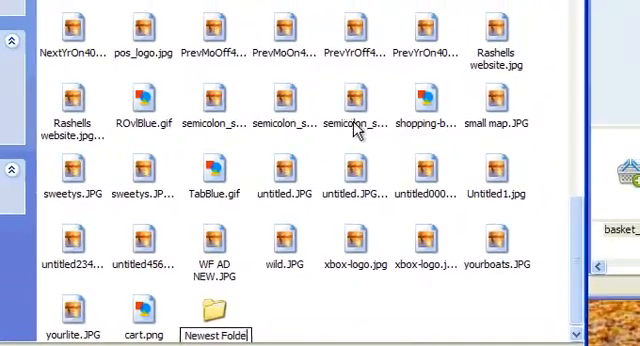
pyautogui.write('For Vo')
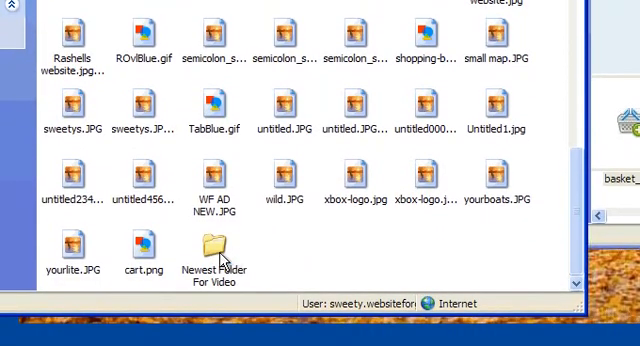
pyautogui.click(214, 252)
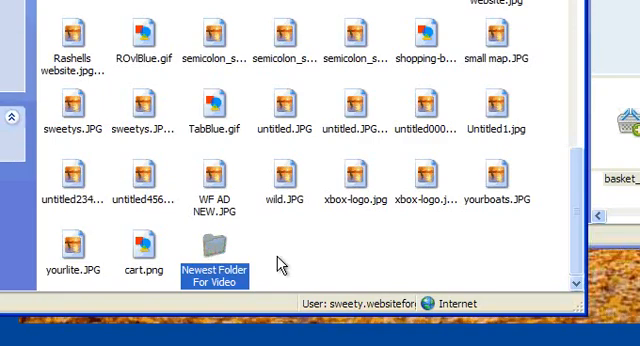